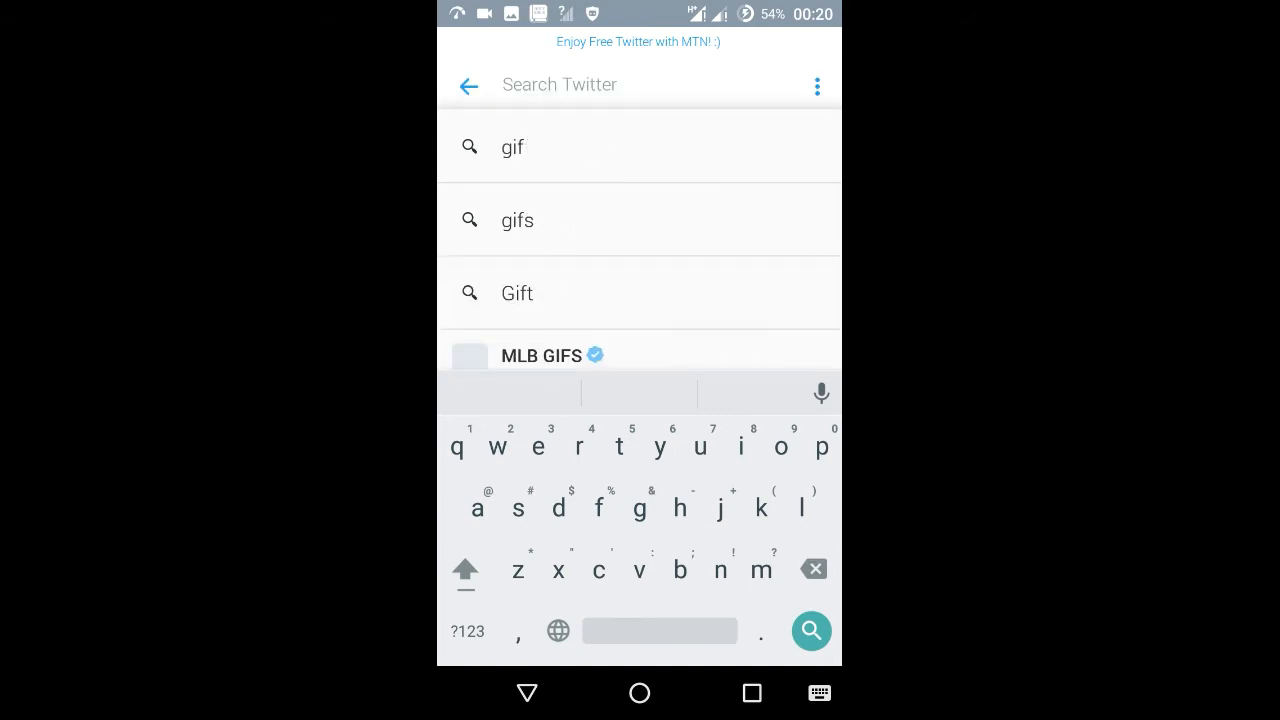
Search Twitter for 'gif' and show the resulting GIF tweets.
{"action": "left_click", "coordinate": [512, 147]}
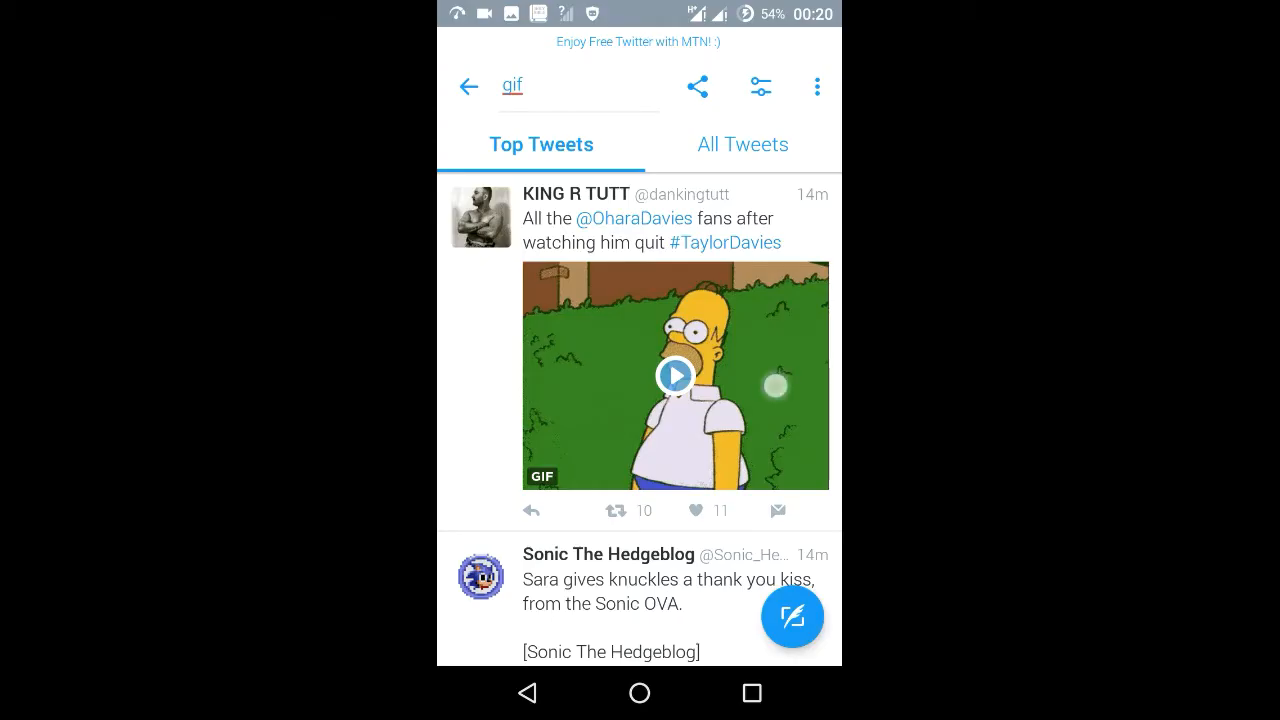
View the Homer Simpson GIF full-screen and bring up the Android share sheet for it.
{"action": "left_click", "coordinate": [675, 375]}
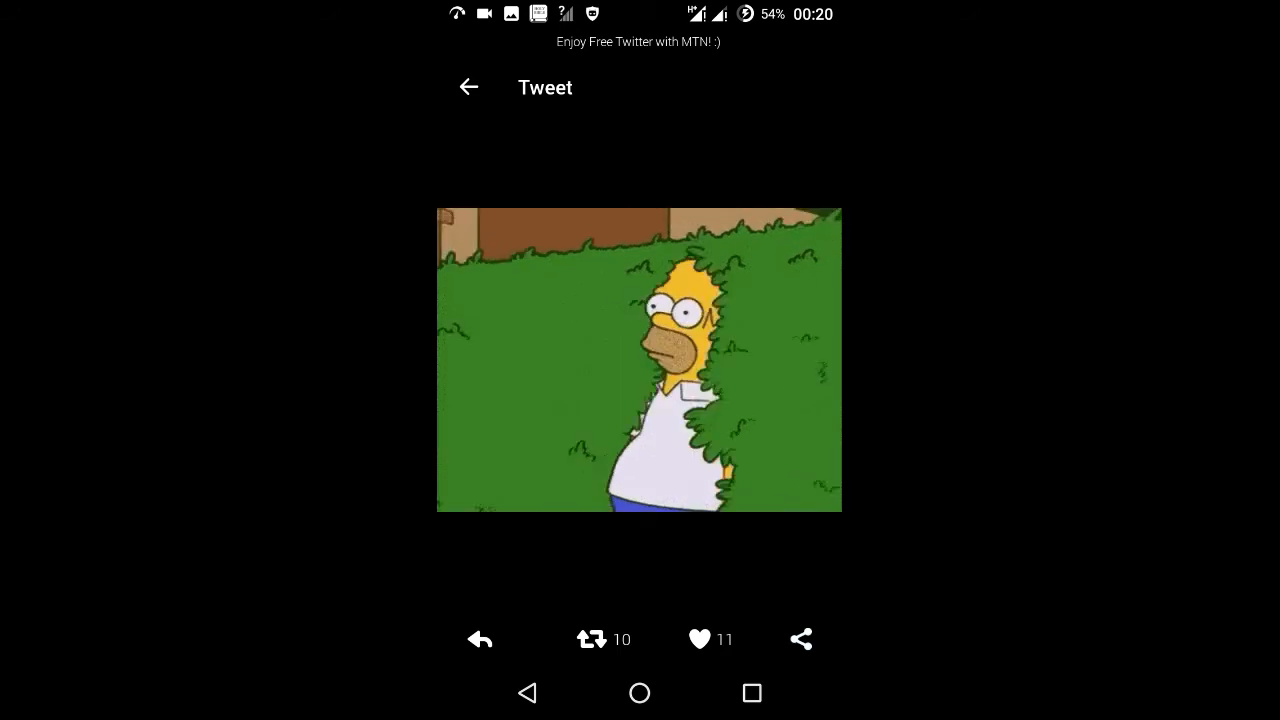
{"action": "left_click", "coordinate": [801, 639]}
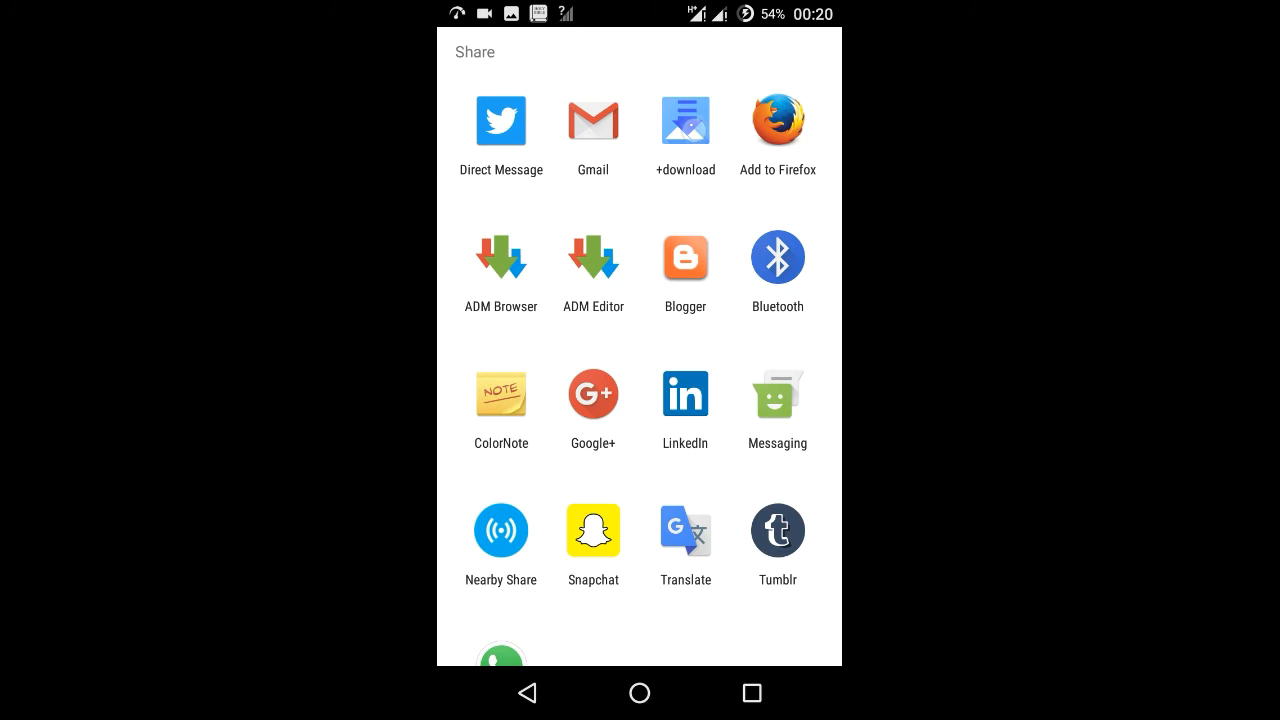
Share the Homer Simpson GIF to +download so it begins downloading.
{"action": "left_click", "coordinate": [685, 120]}
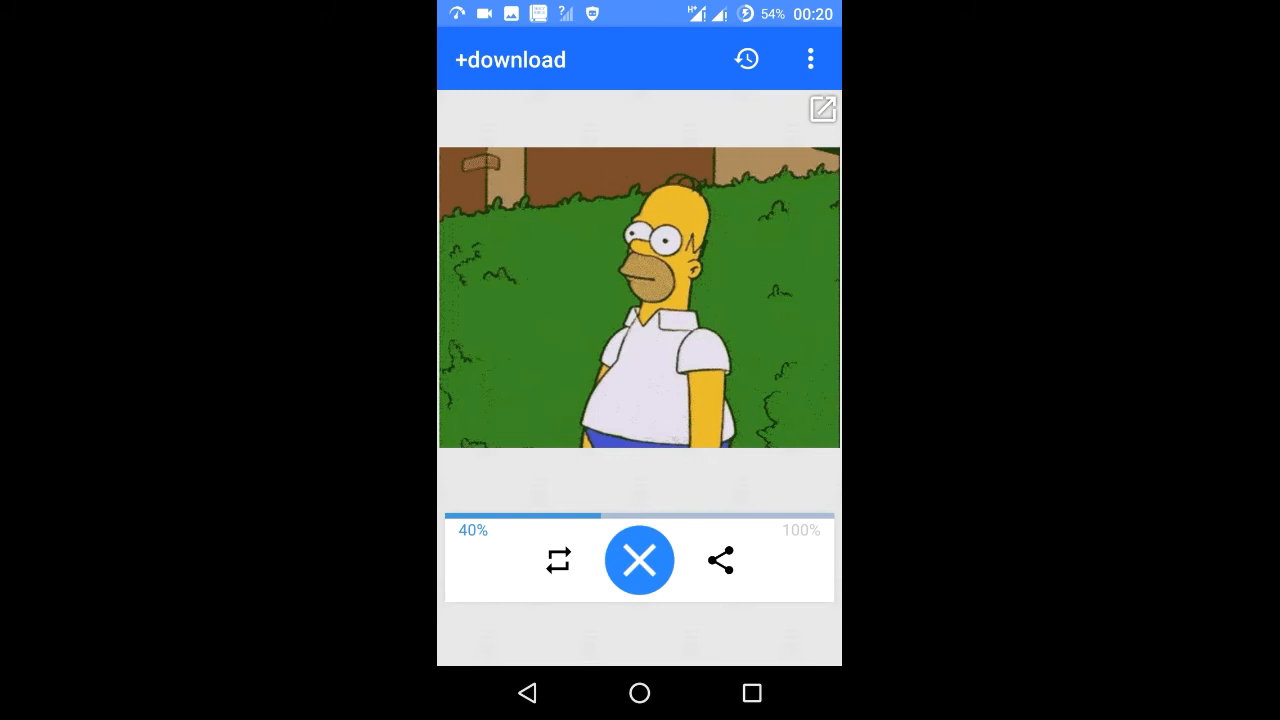
Save the downloaded Homer Simpson GIF to the phone, getting the 'GIF saved' confirmation.
{"action": "left_click", "coordinate": [639, 560]}
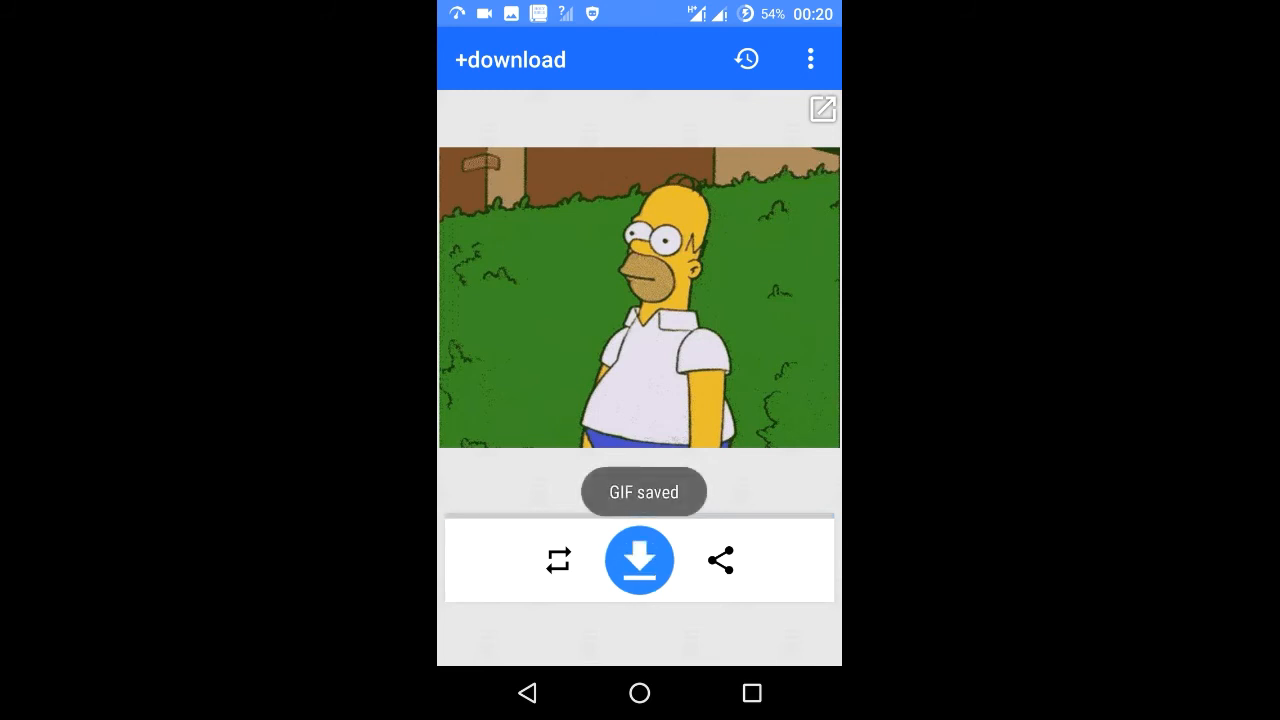